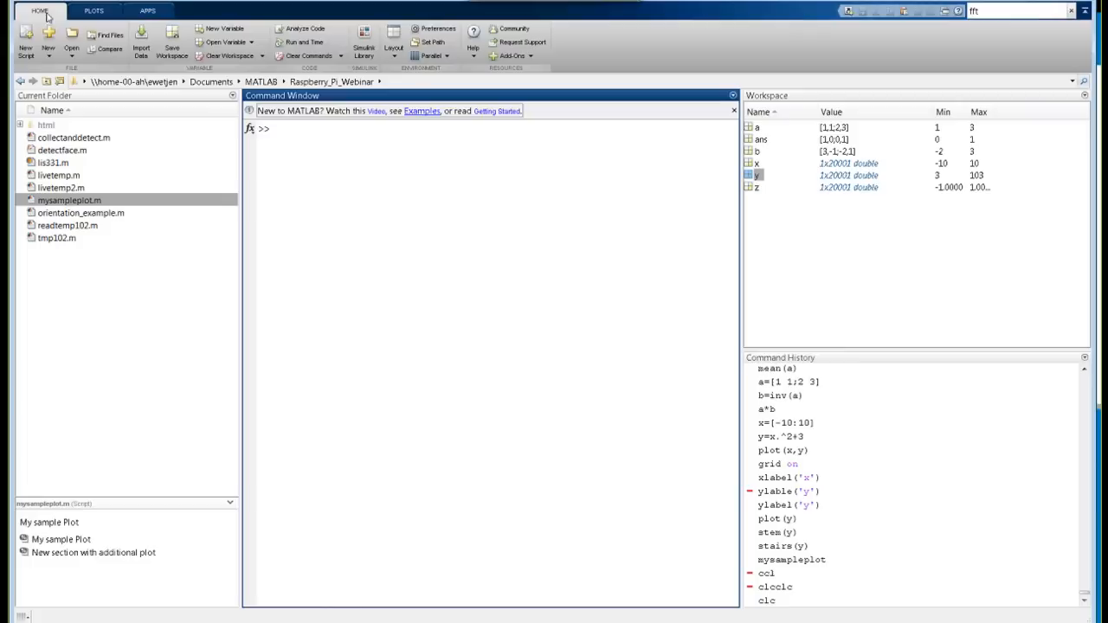
Step: Launch the Support Package Installer from Add-Ons > Get Hardware Support Packages
{"action": "left_click", "coordinate": [513, 55]}
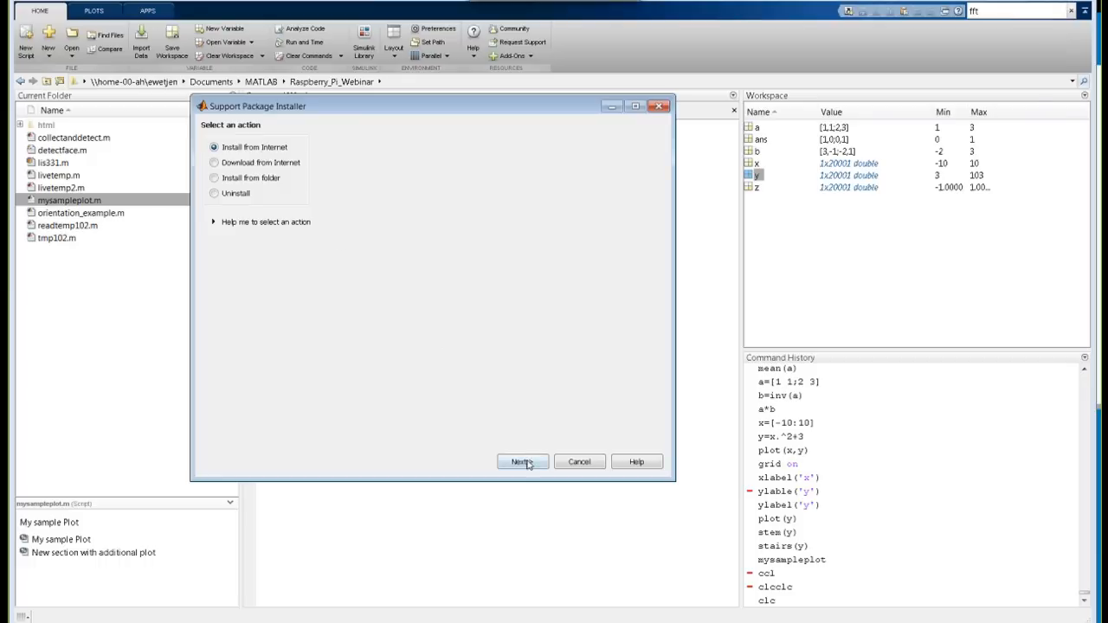
Step: Proceed past Install from Internet and browse the Support for list to Raspberry Pi
{"action": "left_click", "coordinate": [523, 460]}
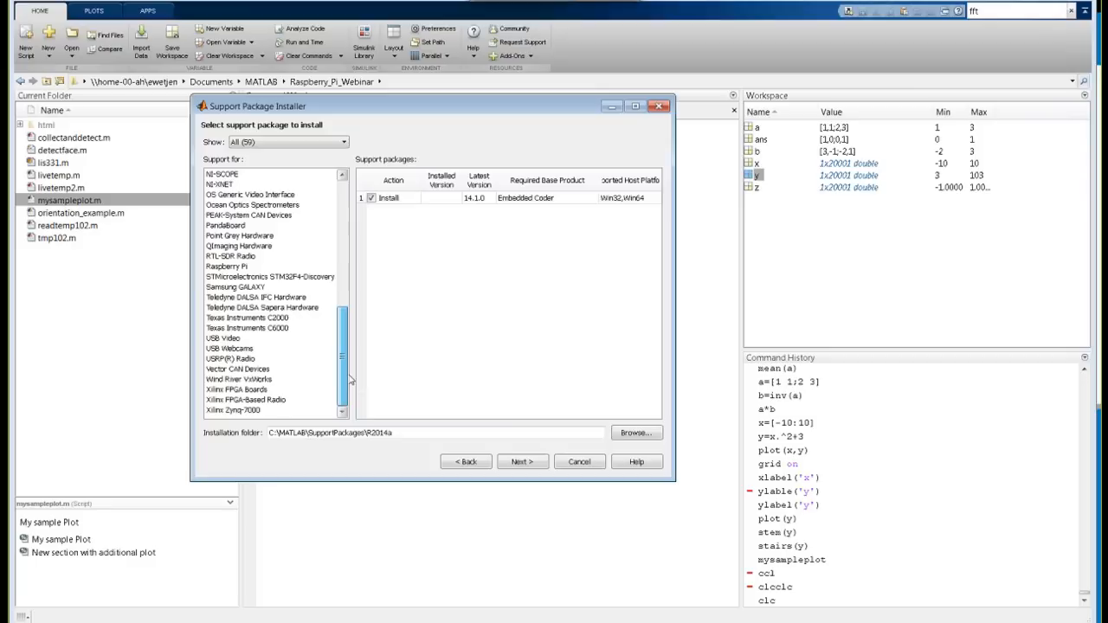
{"action": "left_click", "coordinate": [225, 266]}
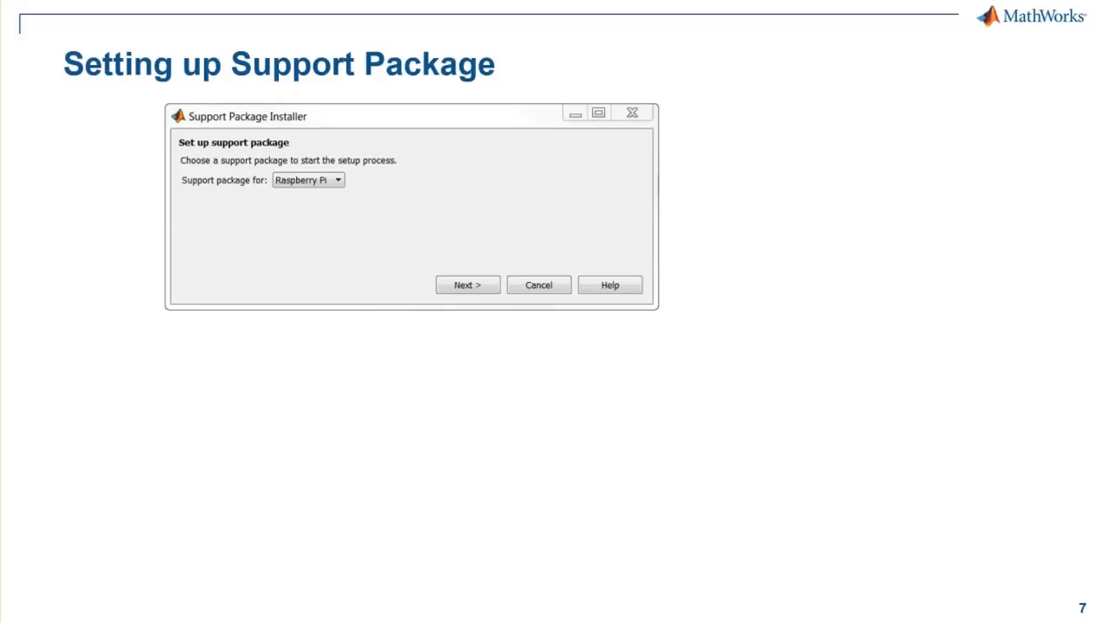
Step: Reveal the direct-connection network configuration step, then reach the Uploading firmware slide
{"action": "left_click", "coordinate": [467, 283]}
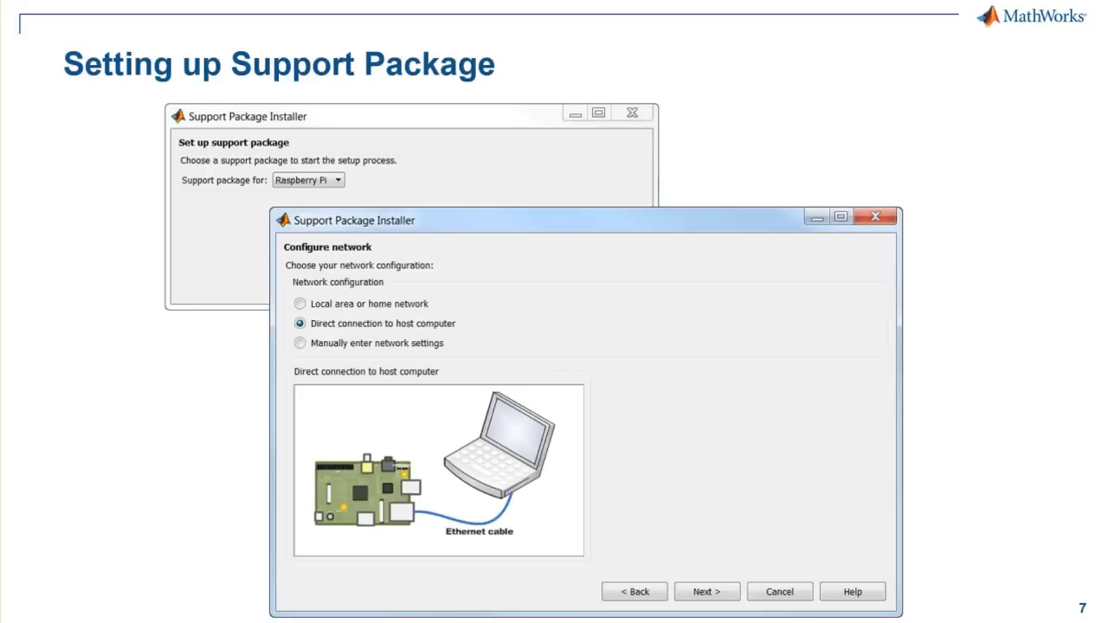
{"action": "left_click", "coordinate": [706, 592]}
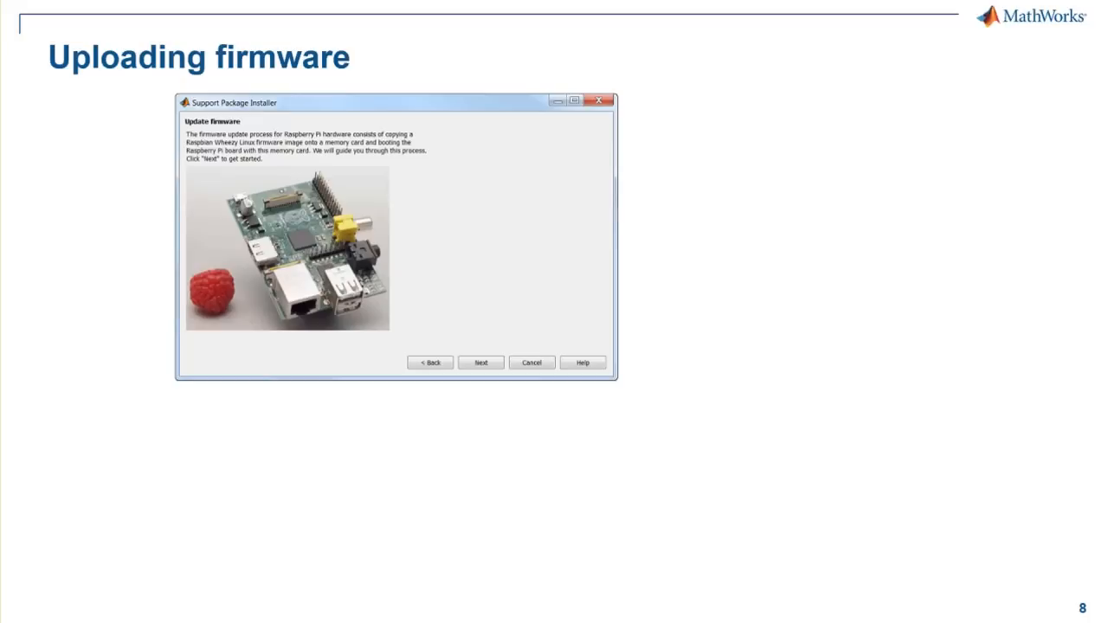
Step: Advance to slide 9, Detecting Raspberry Pi, with SD card, Ethernet and power instructions
{"action": "left_click", "coordinate": [479, 364]}
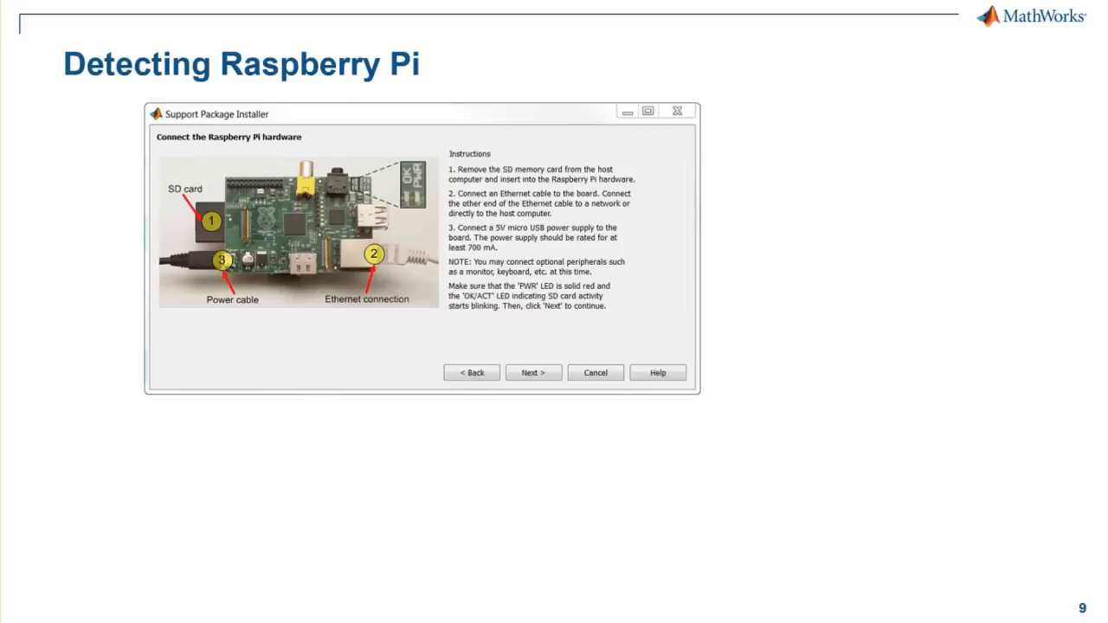
Step: Advance to slide 10, Completing Installation, showing host name, IP address and login
{"action": "left_click", "coordinate": [533, 372]}
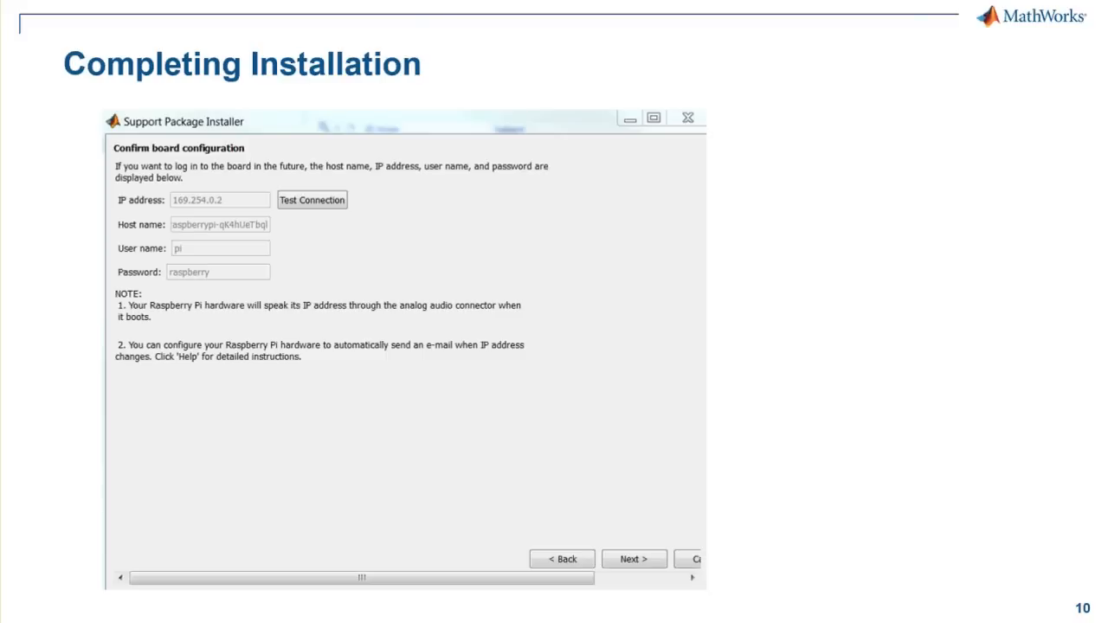
Step: Highlight Test Connection and show the Connection successful popup for the board
{"action": "left_click", "coordinate": [311, 201]}
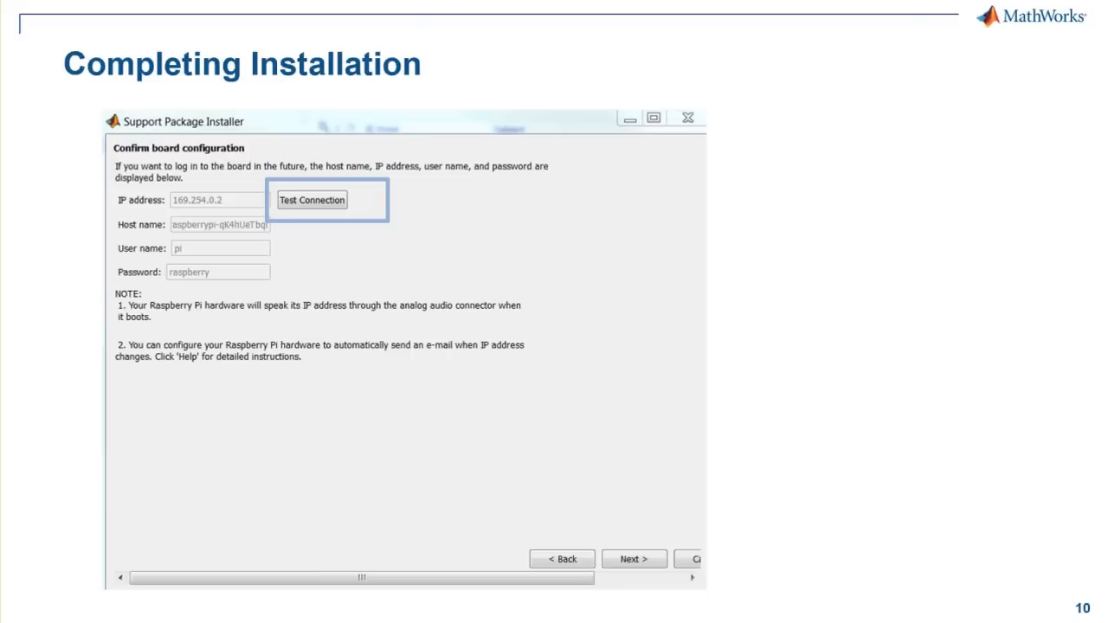
{"action": "left_click", "coordinate": [312, 201]}
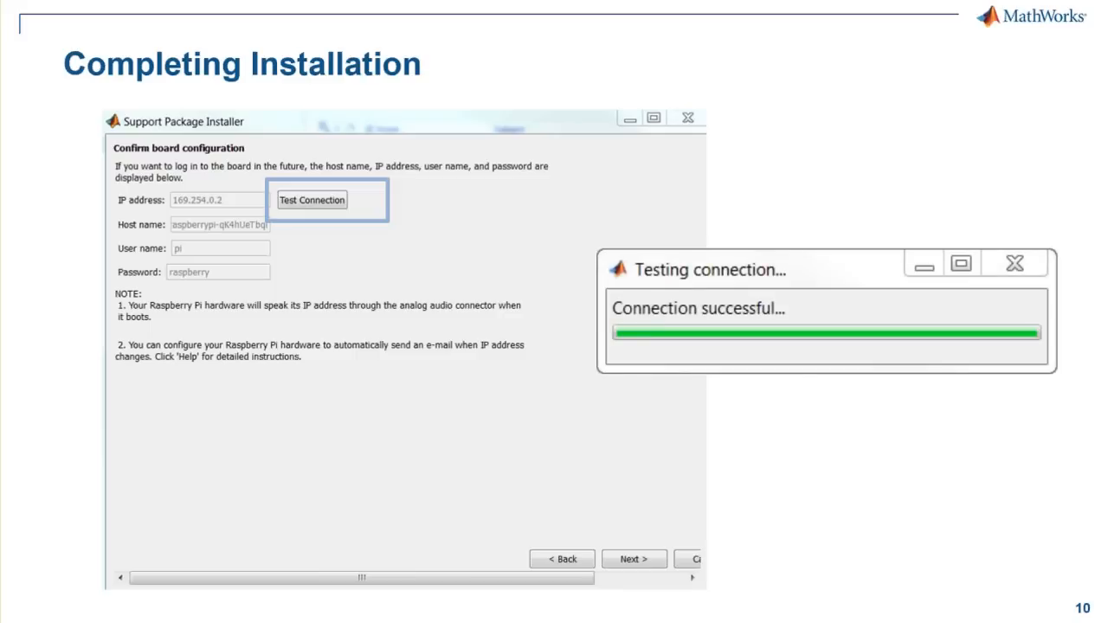